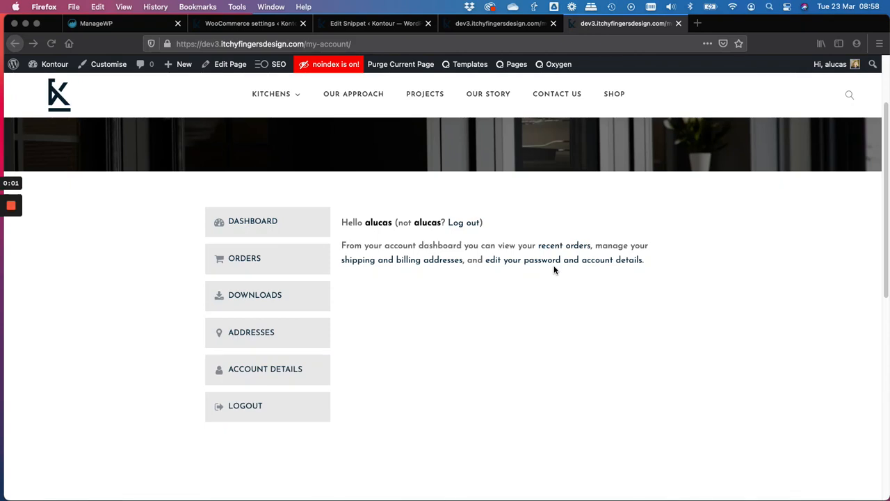
pyautogui.moveTo(434, 295)
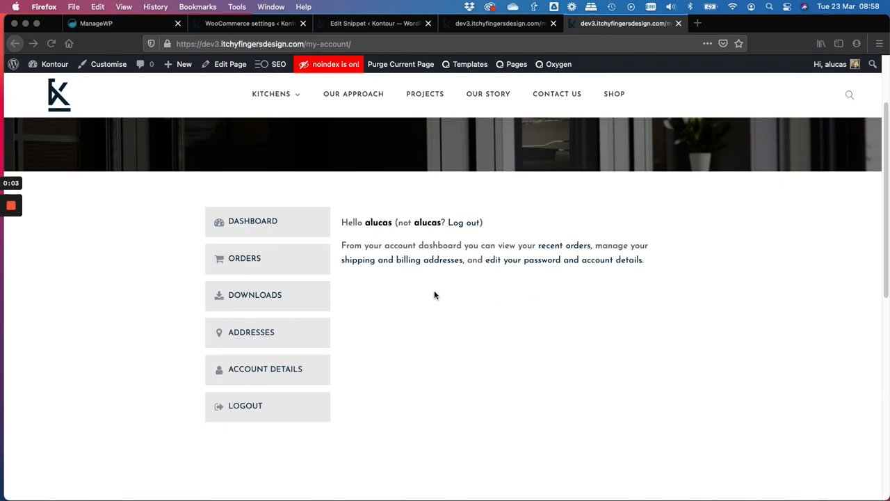
pyautogui.moveTo(545, 310)
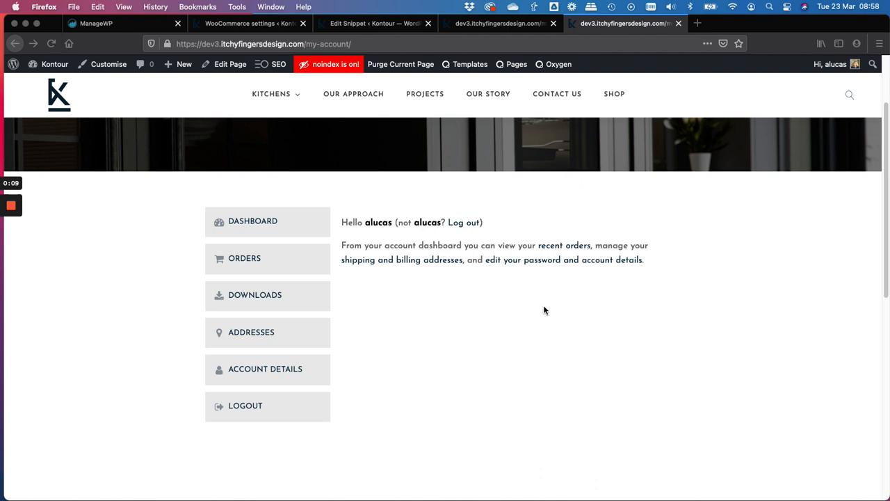
pyautogui.moveTo(580, 294)
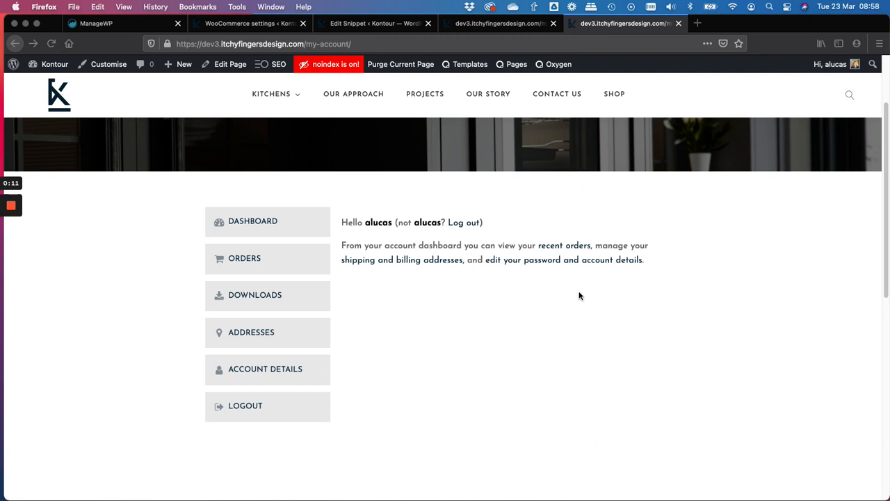
pyautogui.moveTo(577, 287)
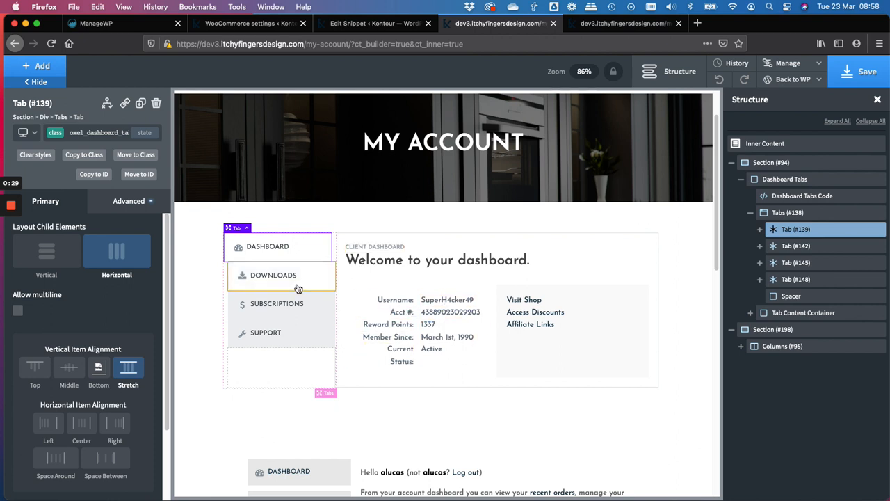
# Step: Visit the account's Orders and Downloads pages from the live My Account sidebar
pyautogui.click(272, 276)
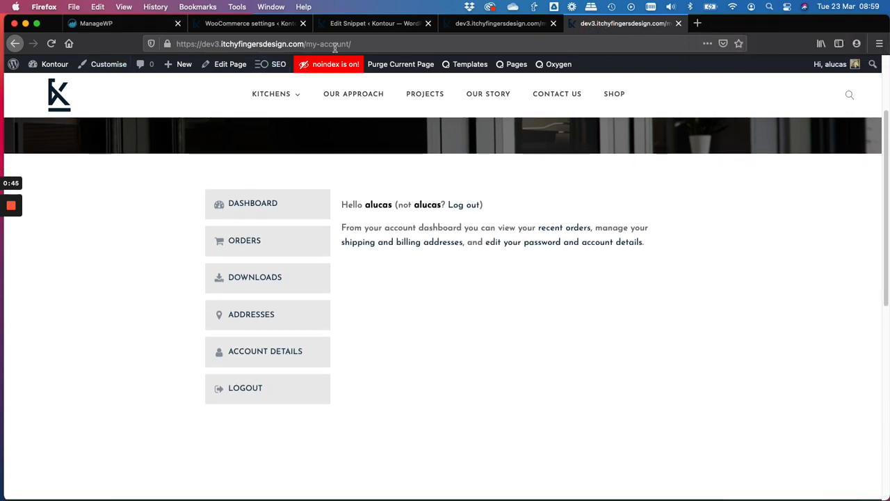
pyautogui.moveTo(242, 240)
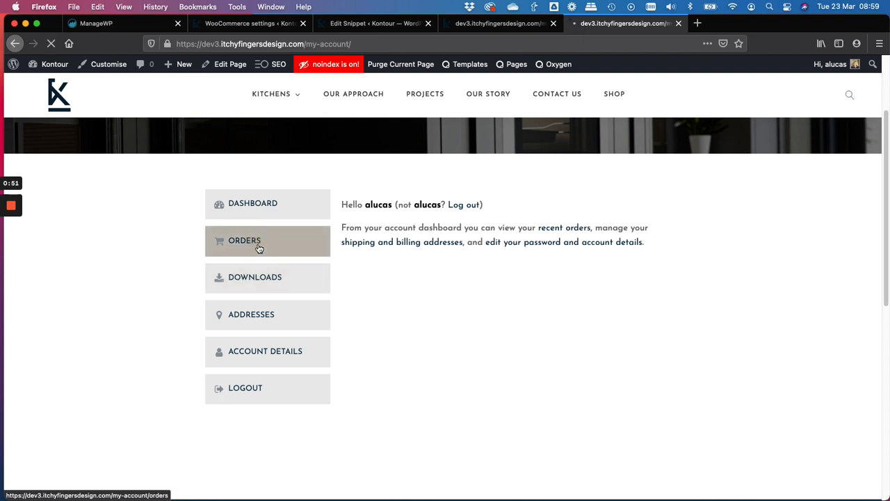
pyautogui.click(245, 239)
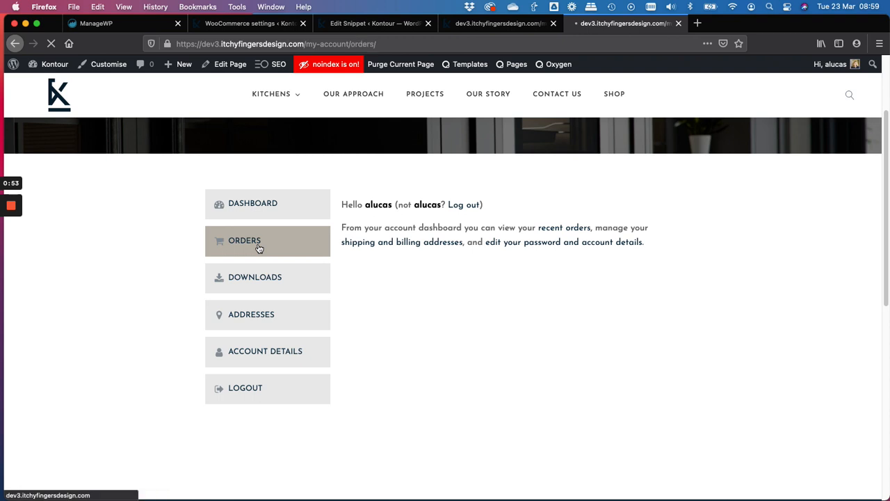
pyautogui.click(245, 239)
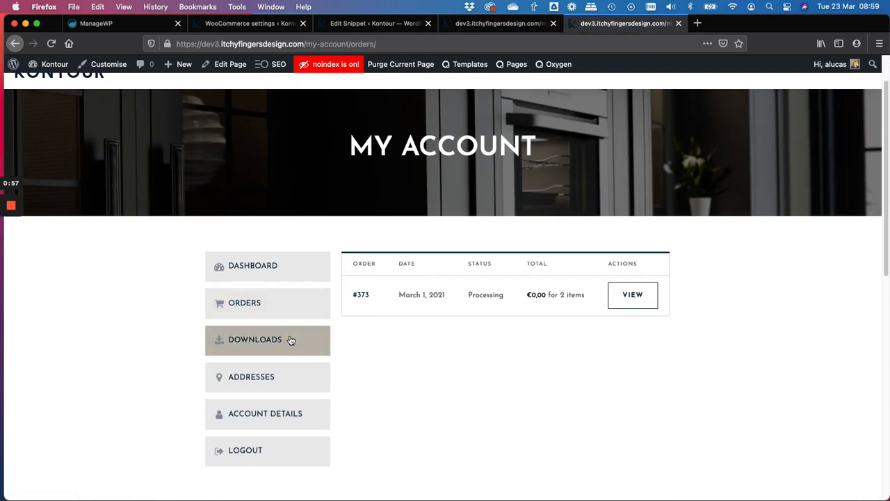
pyautogui.click(255, 339)
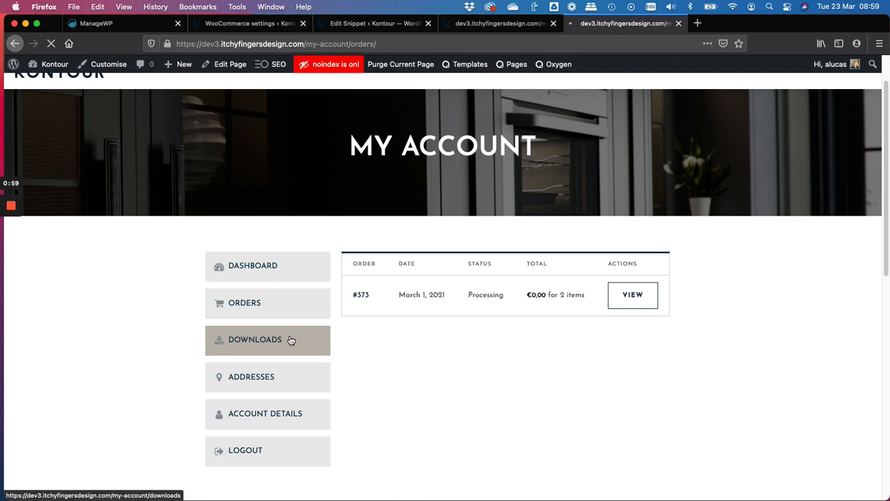
pyautogui.click(254, 340)
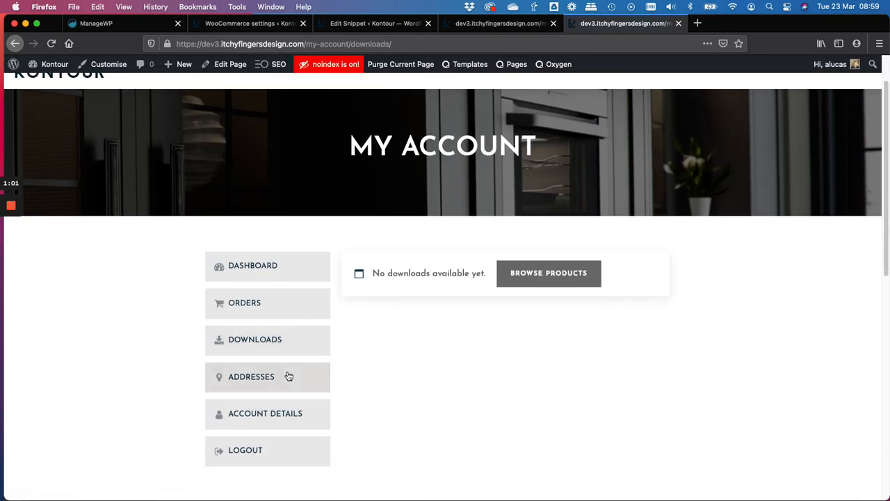
# Step: Visit the Addresses page, then land on the Account Details edit form
pyautogui.click(250, 376)
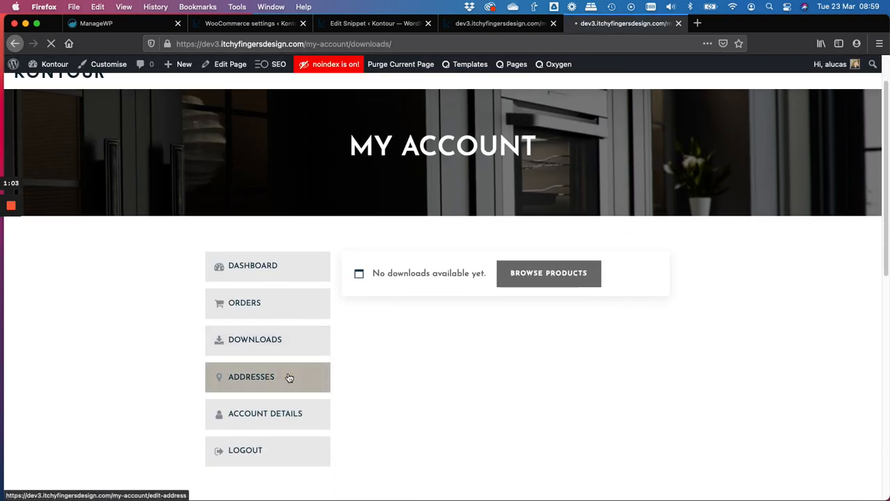
pyautogui.click(250, 375)
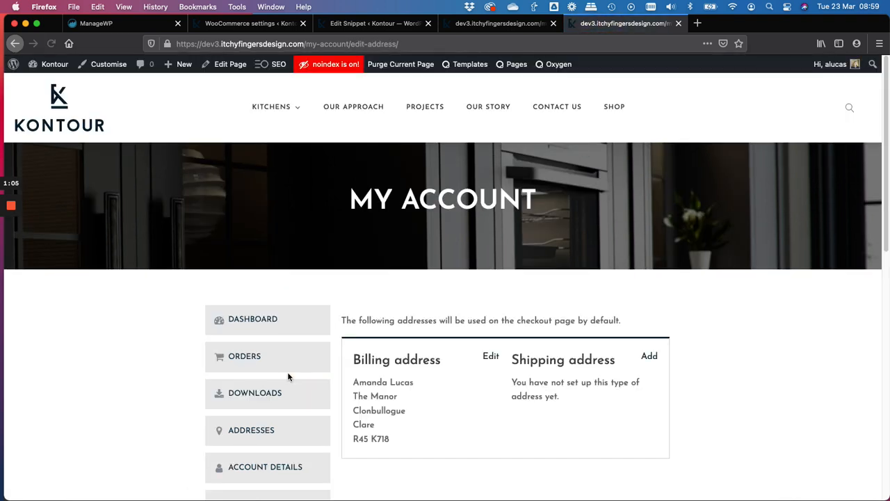
pyautogui.scroll(-3)
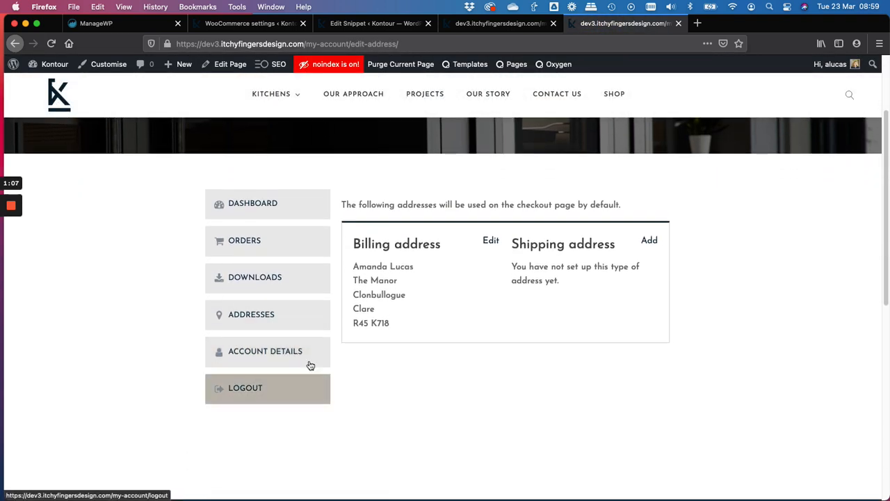
pyautogui.click(264, 351)
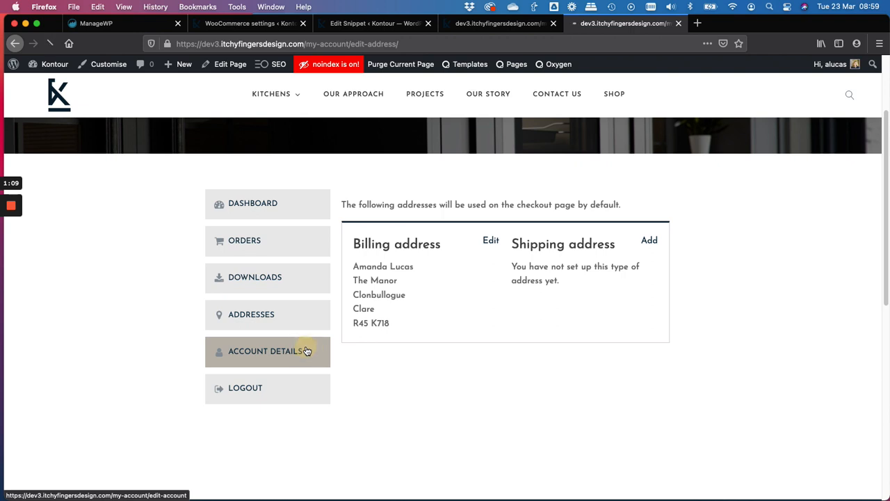
pyautogui.click(264, 351)
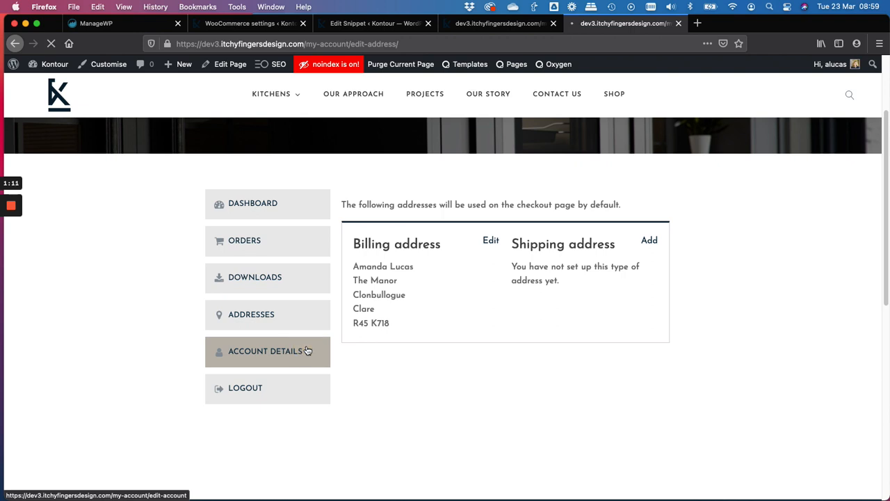
pyautogui.click(264, 350)
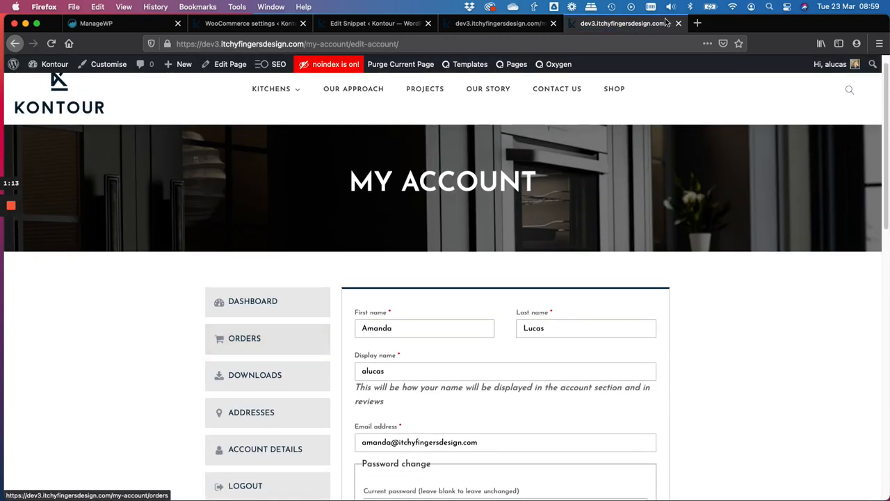
# Step: Switch via the Dock's Firefox window list back to the Oxygen Builder window
pyautogui.rightClick(590, 484)
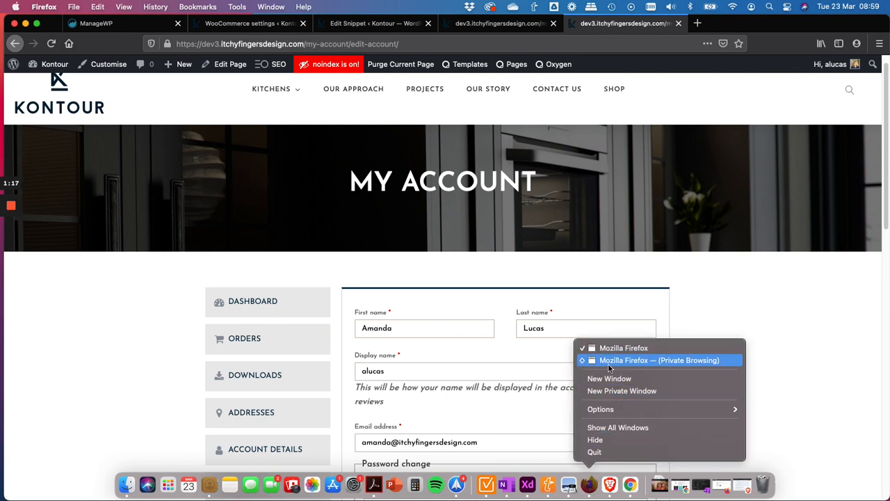
pyautogui.click(659, 359)
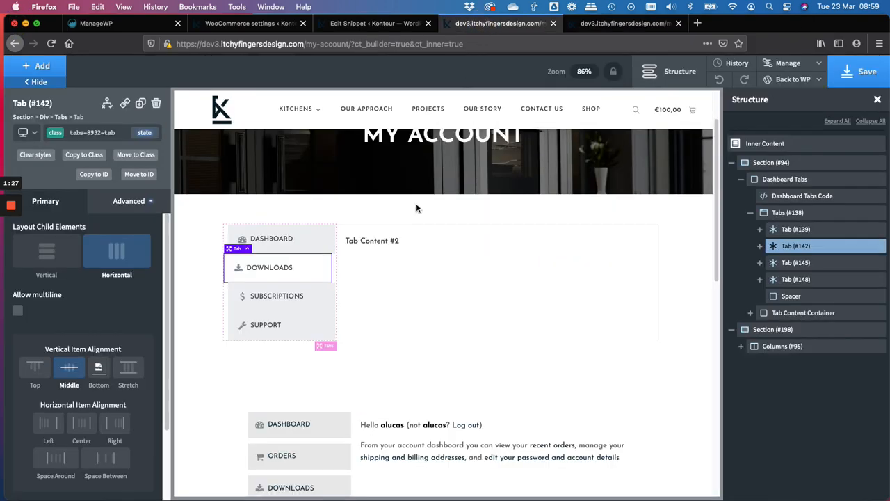
# Step: Scroll the canvas down to the Columns section holding the sidebar link wrappers
pyautogui.scroll(-3)
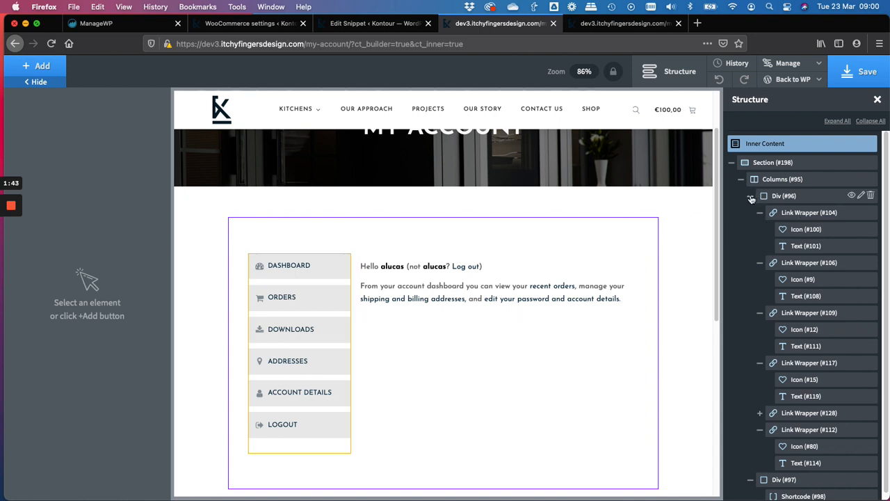
# Step: Select the sidebar column Div (#96), then move to the WooCommerce settings page
pyautogui.click(751, 194)
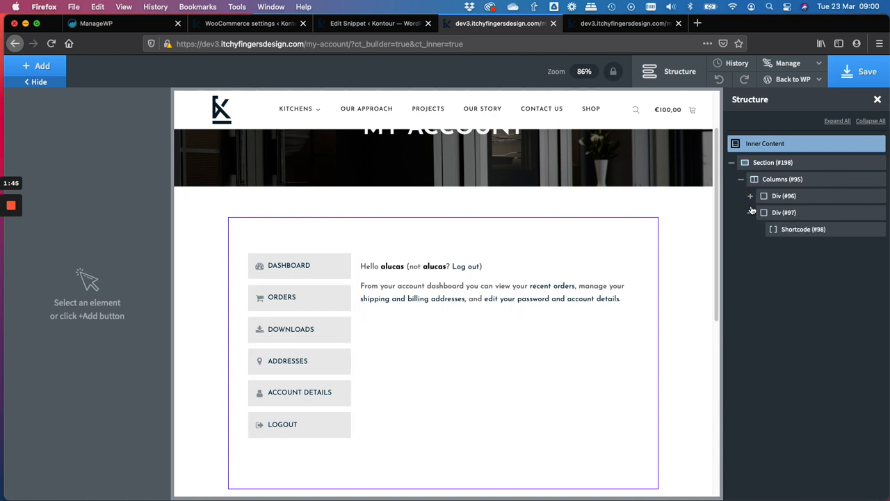
pyautogui.moveTo(851, 173)
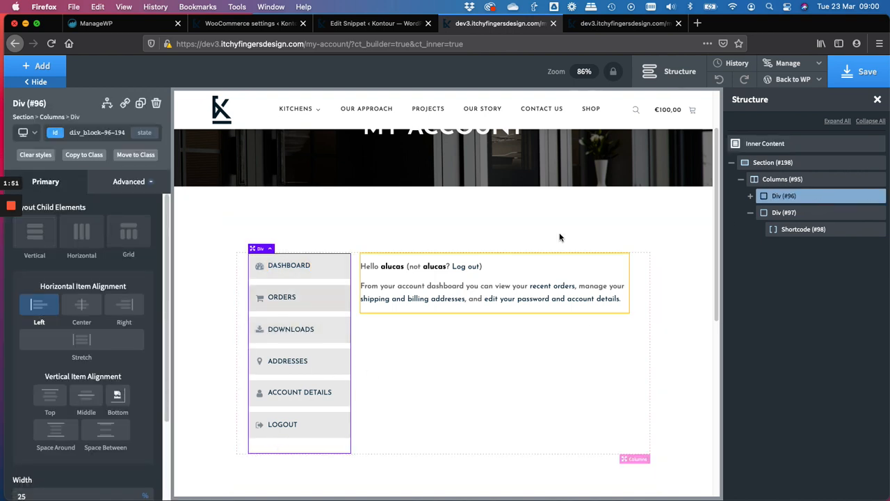
pyautogui.moveTo(267, 277)
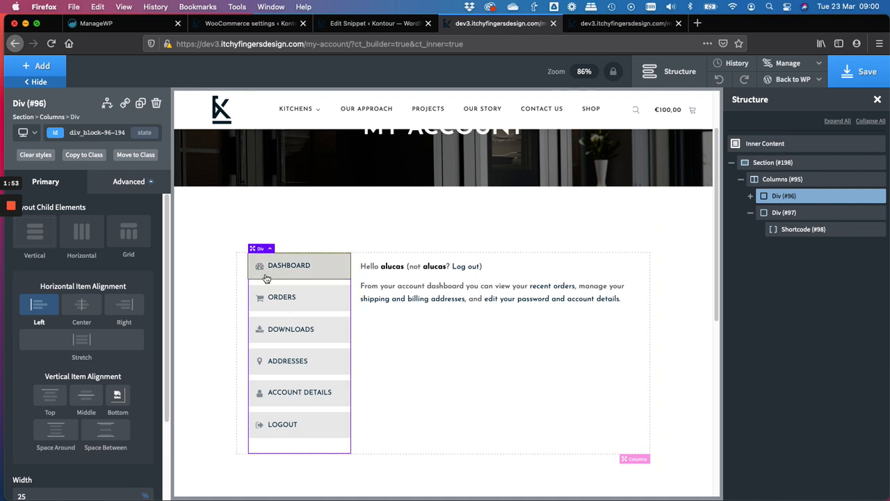
pyautogui.moveTo(264, 267)
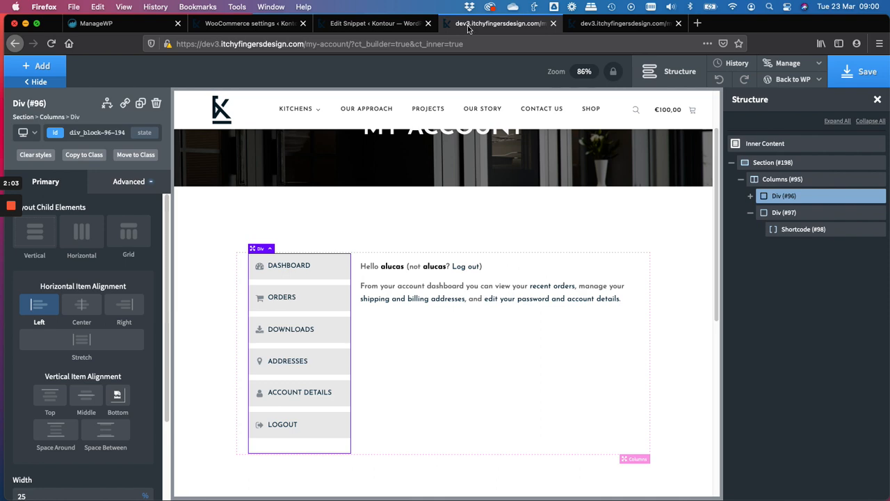
pyautogui.click(251, 22)
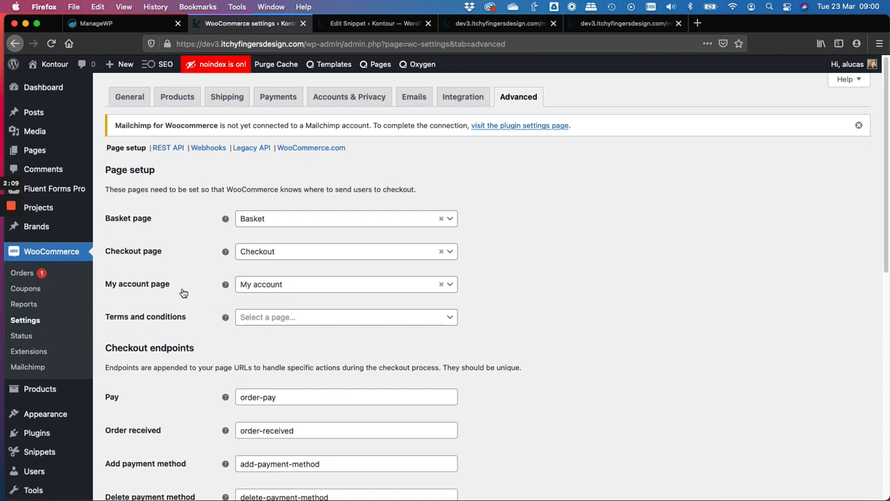
# Step: Review the Account endpoints slugs (orders, edit-address) and return to the page builder
pyautogui.scroll(-3)
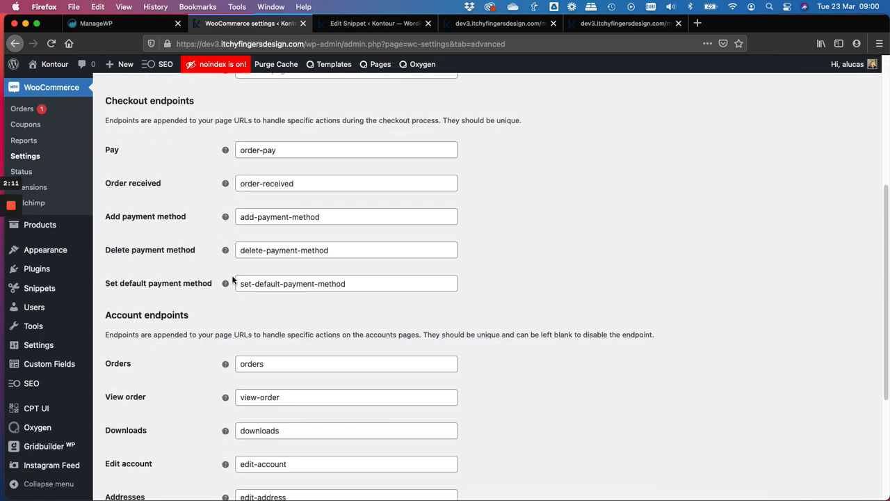
pyautogui.scroll(-3)
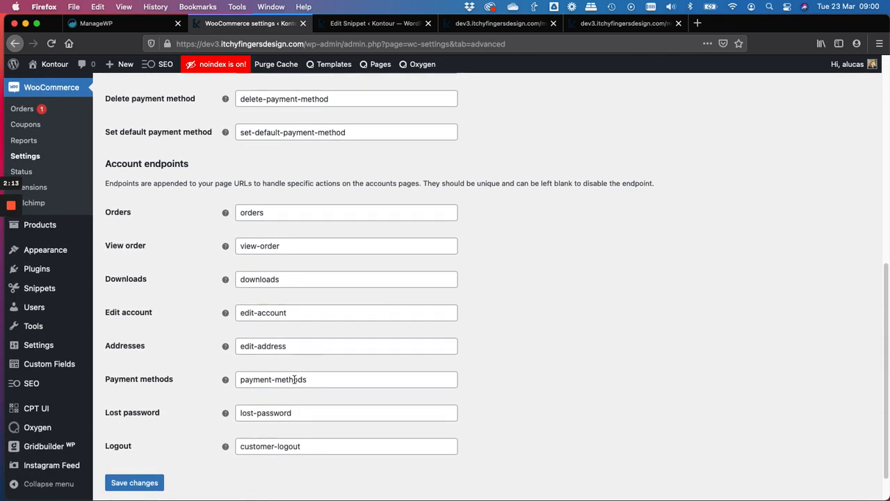
pyautogui.click(375, 22)
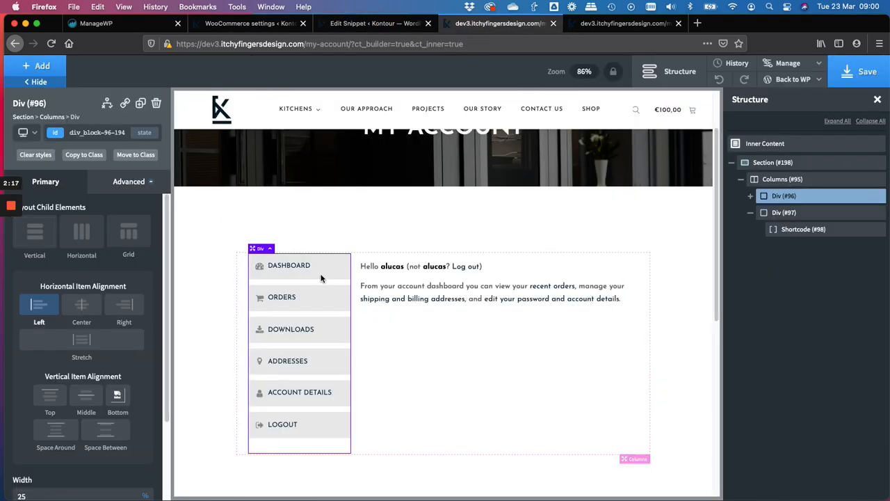
# Step: Inspect the Dashboard, Downloads and Logout link wrappers' endpoint URLs in turn
pyautogui.click(289, 265)
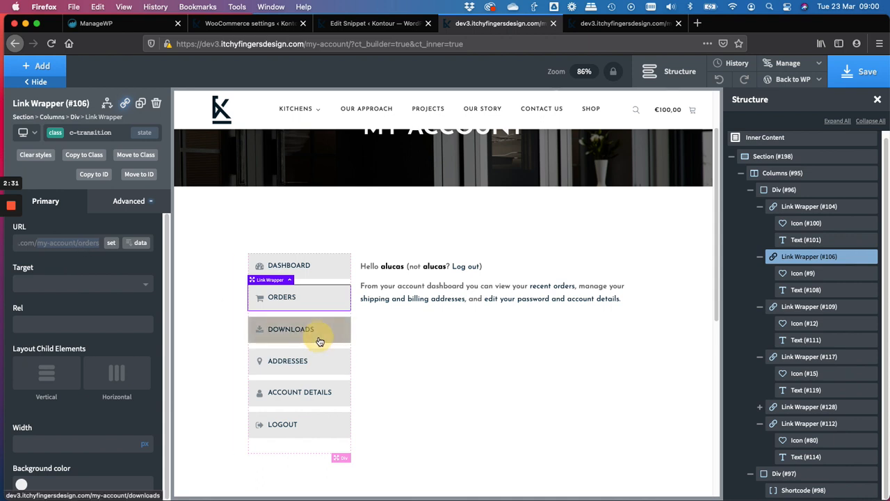
pyautogui.click(299, 328)
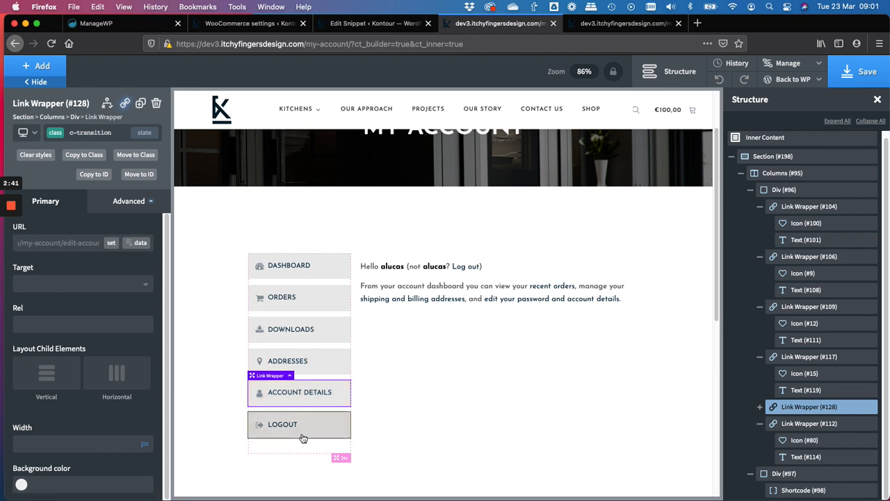
pyautogui.click(299, 424)
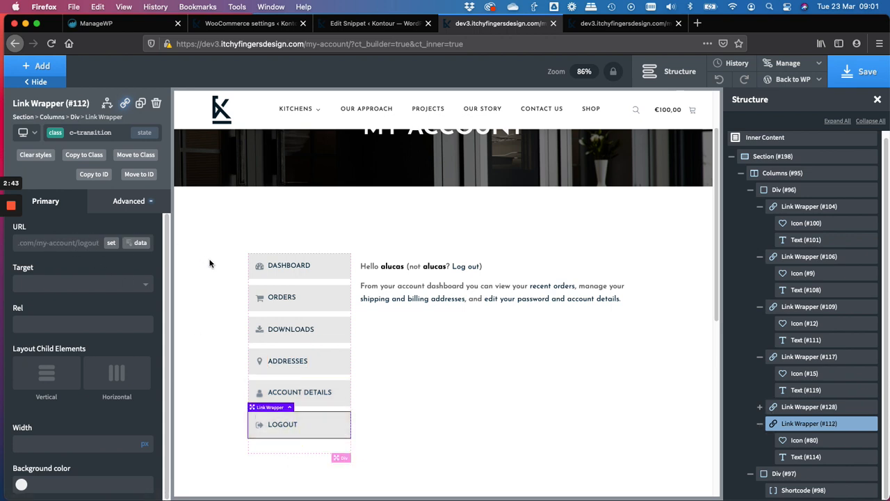
pyautogui.scroll(-3)
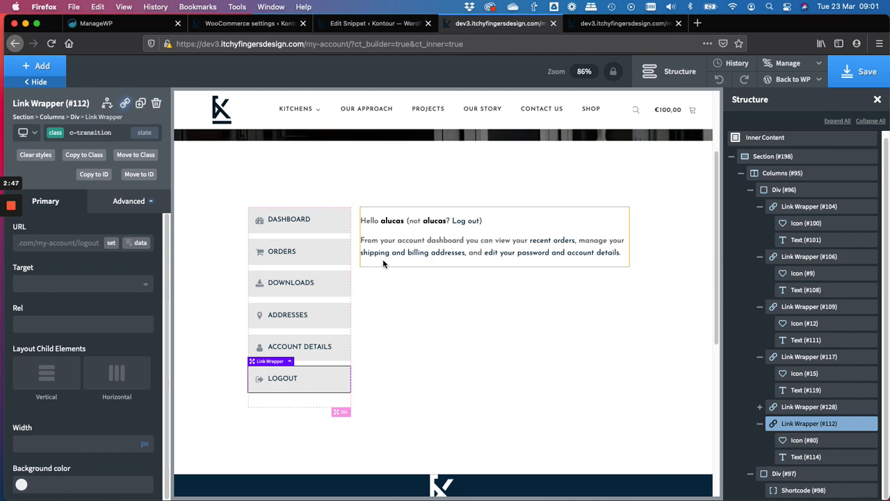
# Step: Select Shortcode (#98) and read its [woocommerce_my_account] content in the Primary panel
pyautogui.click(494, 236)
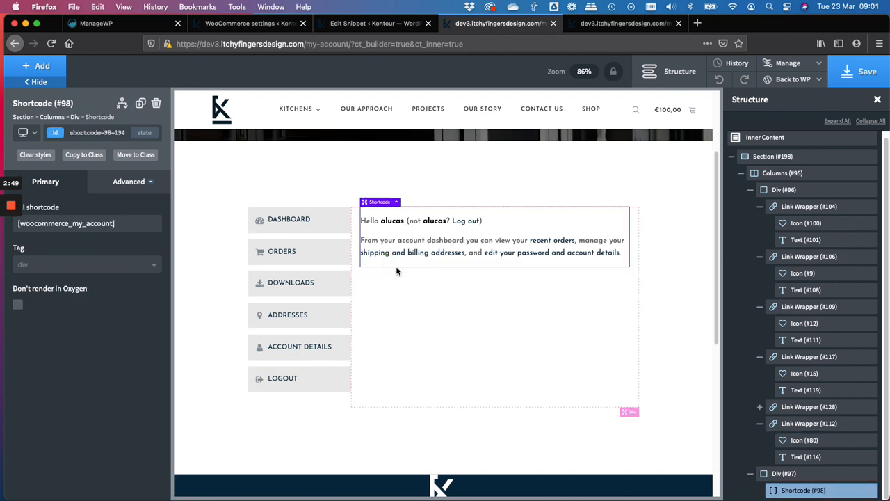
pyautogui.click(67, 223)
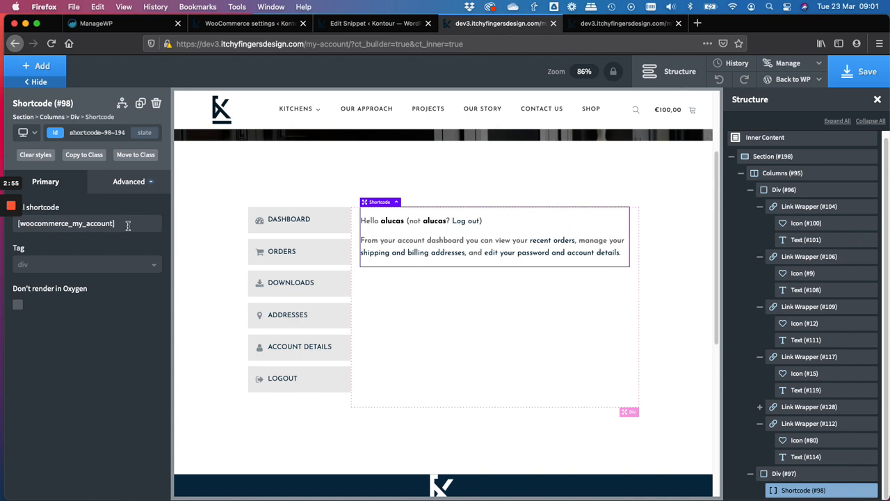
pyautogui.moveTo(128, 231)
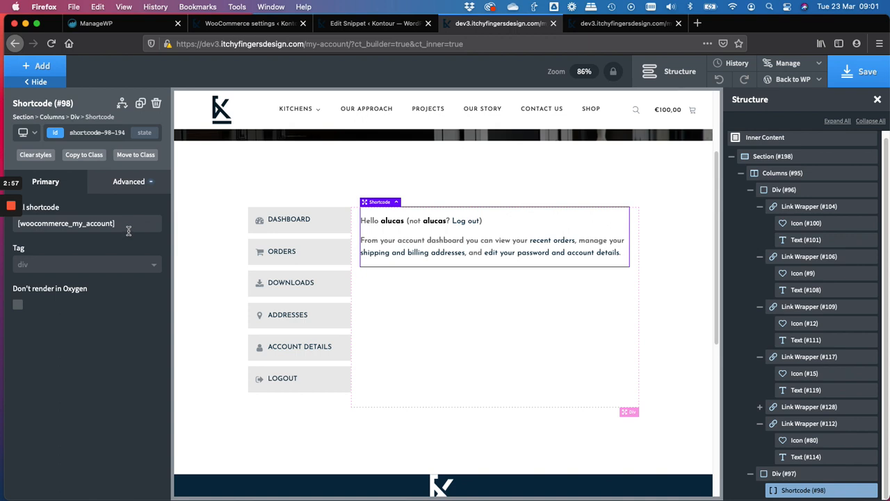
pyautogui.moveTo(128, 234)
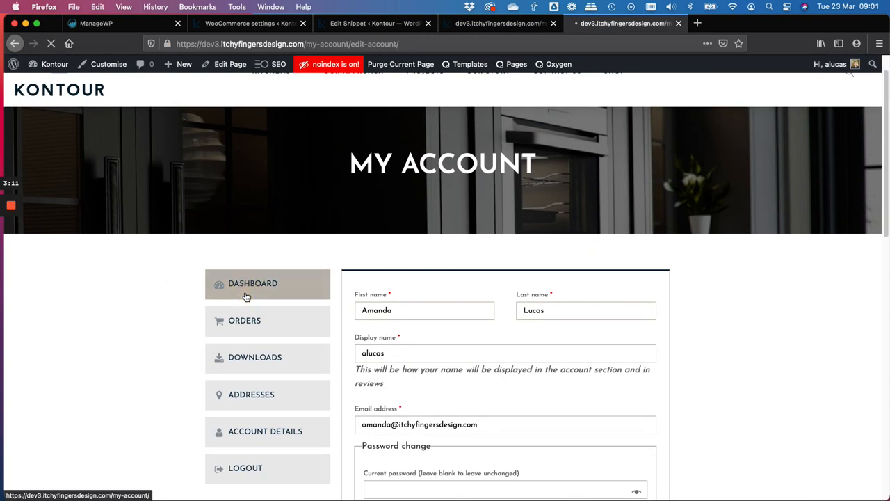
# Step: Return to the live Dashboard, then show the Orders list with order #373 processing
pyautogui.click(253, 284)
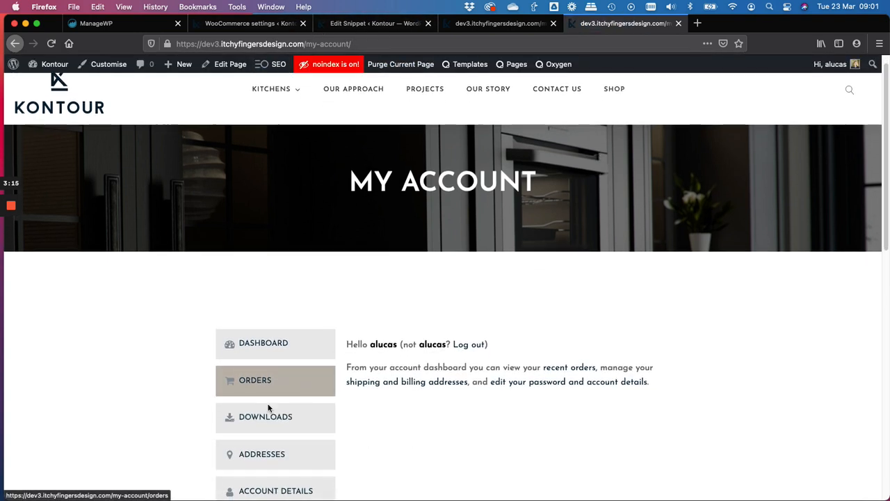
pyautogui.click(255, 380)
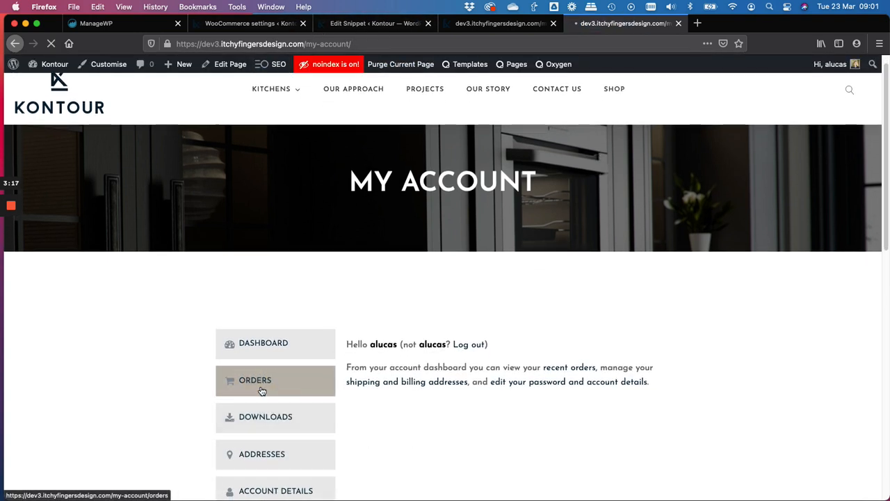
pyautogui.click(256, 380)
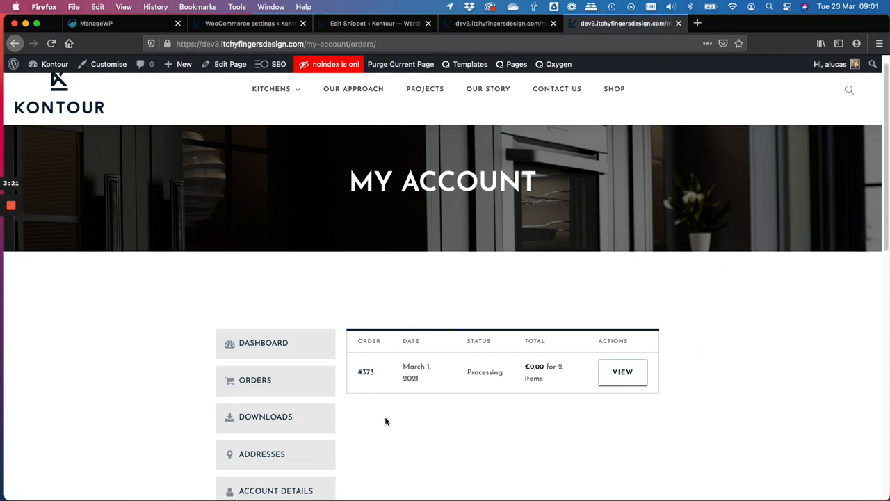
pyautogui.scroll(-3)
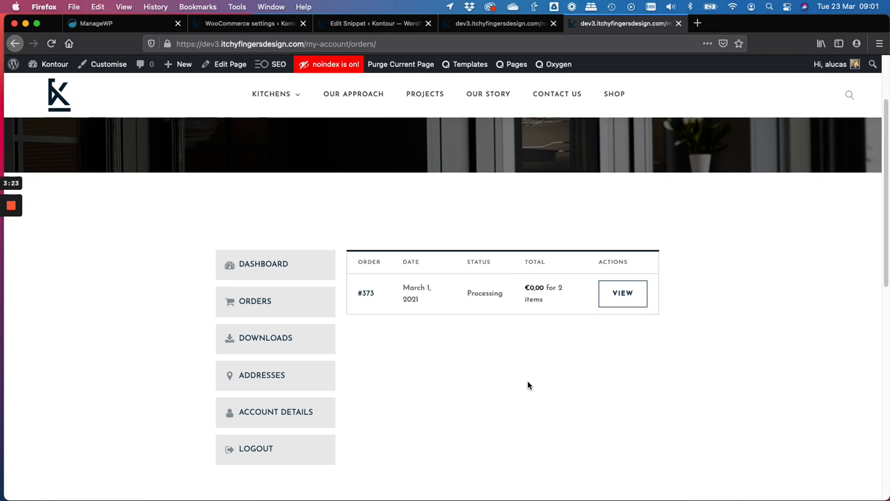